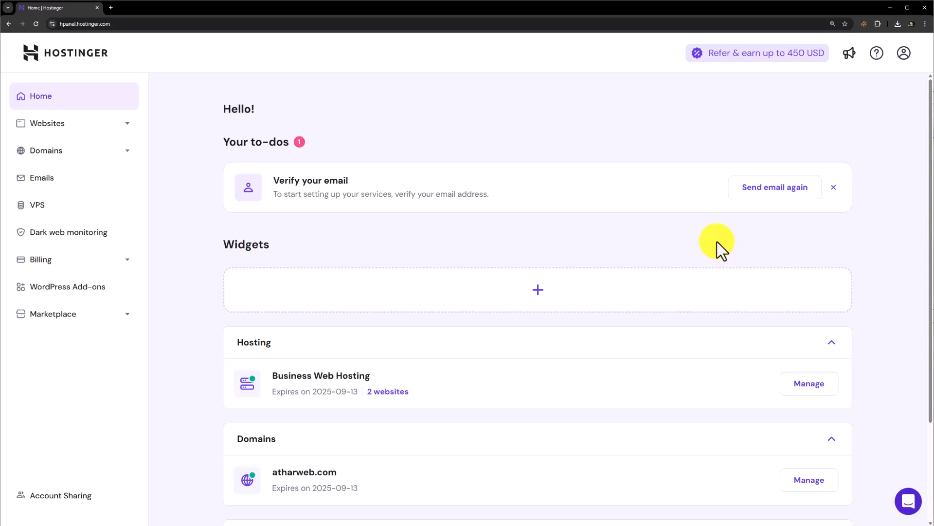
{"action": "mouse_move", "coordinate": [614, 239]}
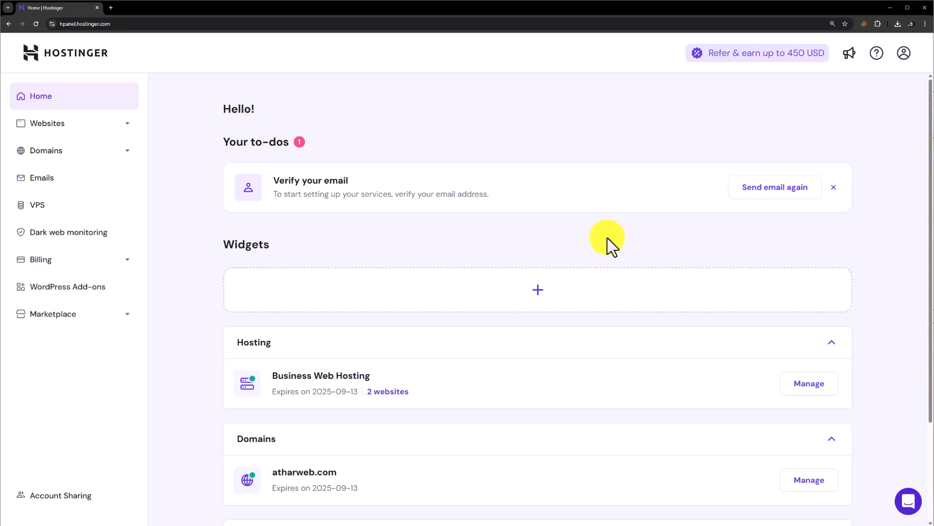
{"action": "mouse_move", "coordinate": [524, 134]}
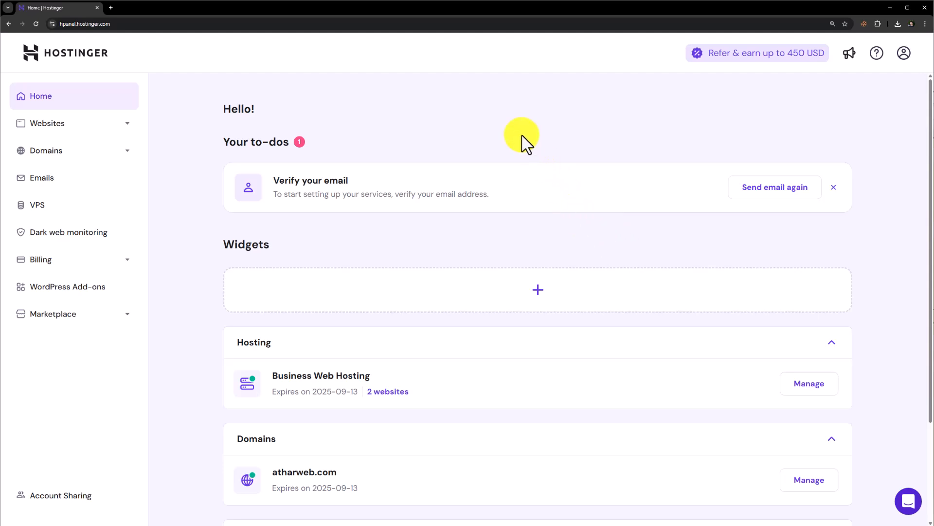
{"action": "mouse_move", "coordinate": [525, 146]}
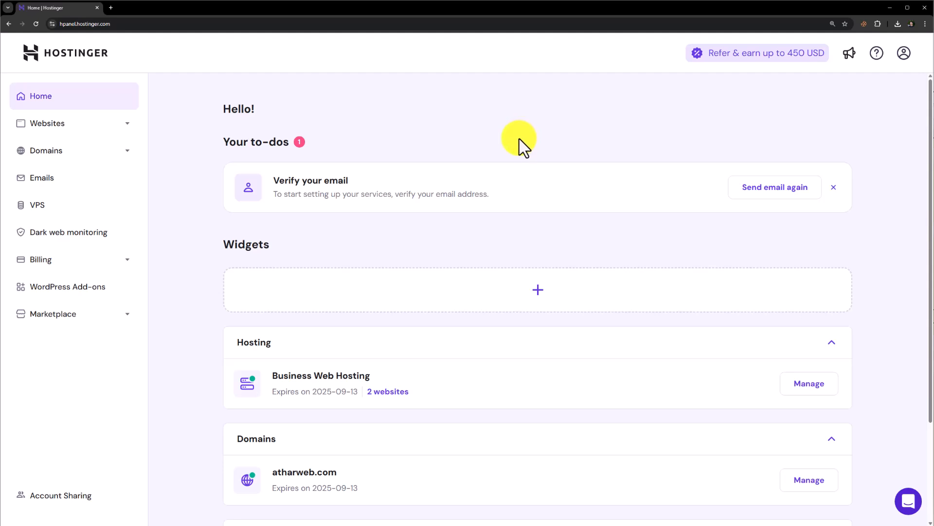
Step: Go to the Domains section showing atharweb.com active with auto-renewal on
{"action": "scroll", "scroll_direction": "down", "scroll_amount": 3}
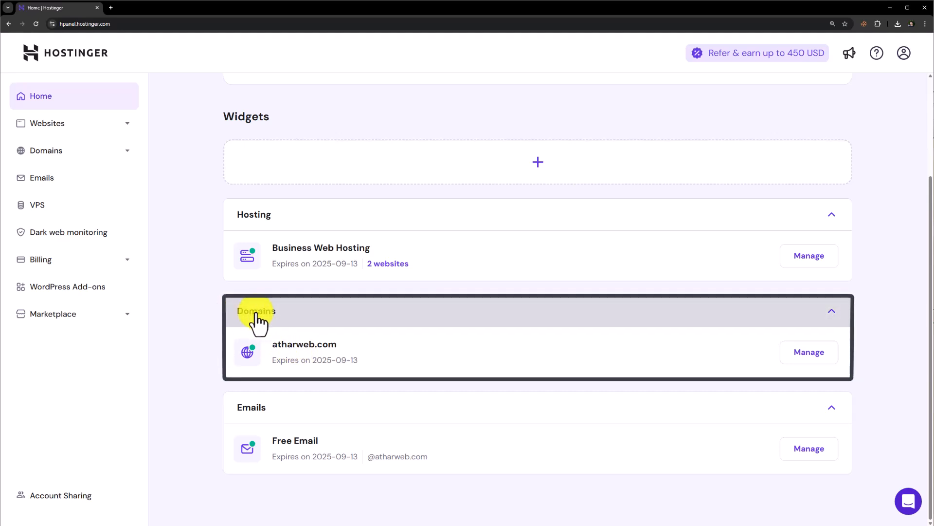
{"action": "mouse_move", "coordinate": [292, 319]}
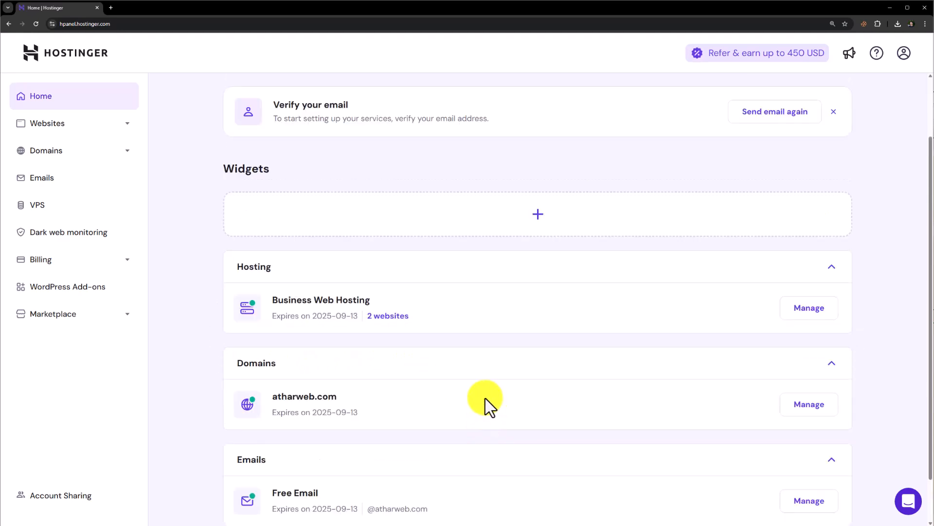
{"action": "left_click", "coordinate": [61, 177]}
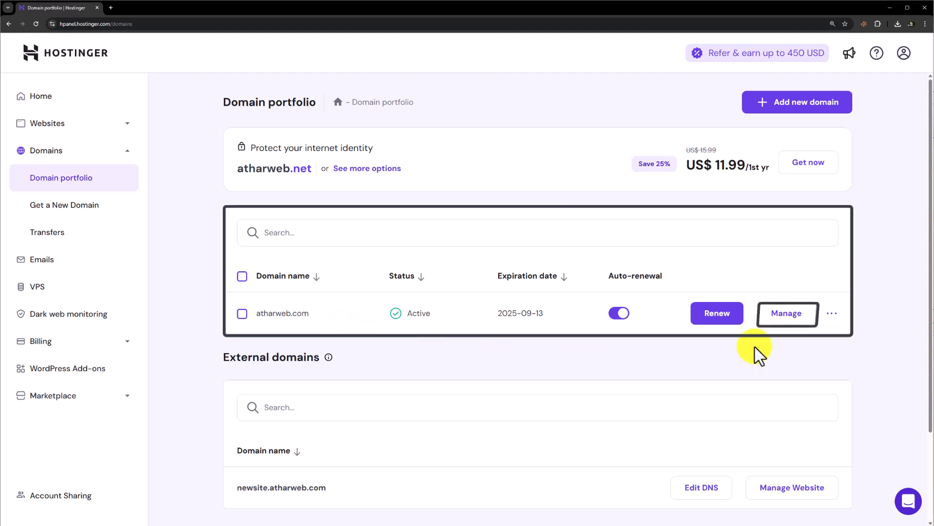
Step: Manage atharweb.com and begin turning off its automatic renewal
{"action": "left_click", "coordinate": [787, 312]}
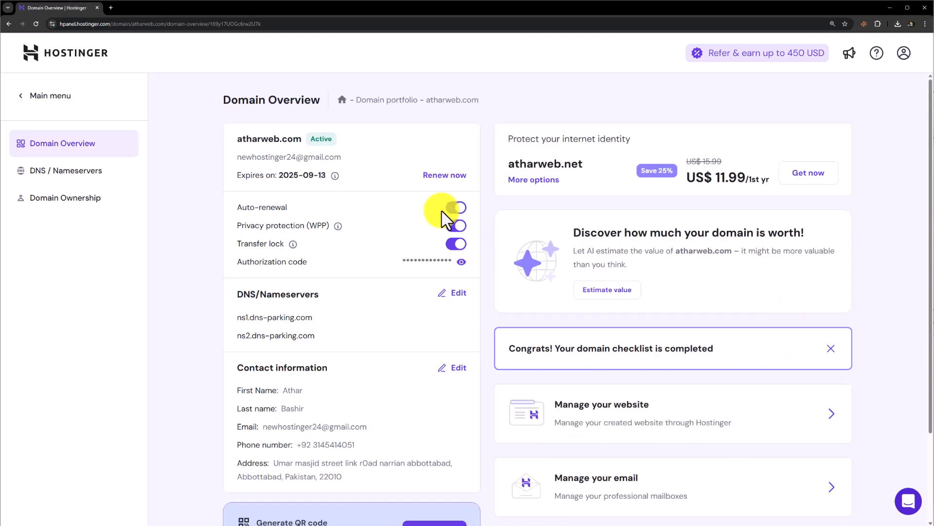
{"action": "left_click", "coordinate": [456, 206]}
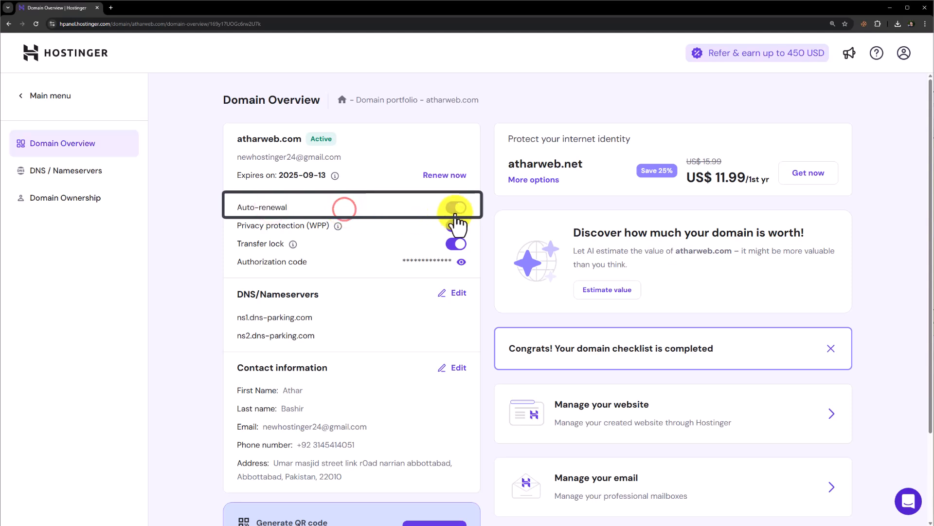
Step: Confirm disabling auto-renewal for atharweb.com so the overview warns it is off
{"action": "left_click", "coordinate": [456, 210]}
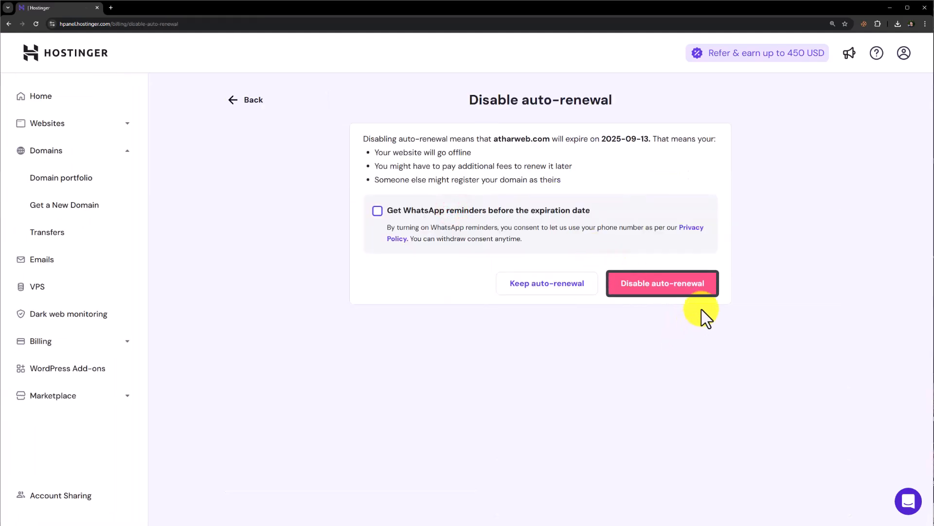
{"action": "left_click", "coordinate": [661, 283]}
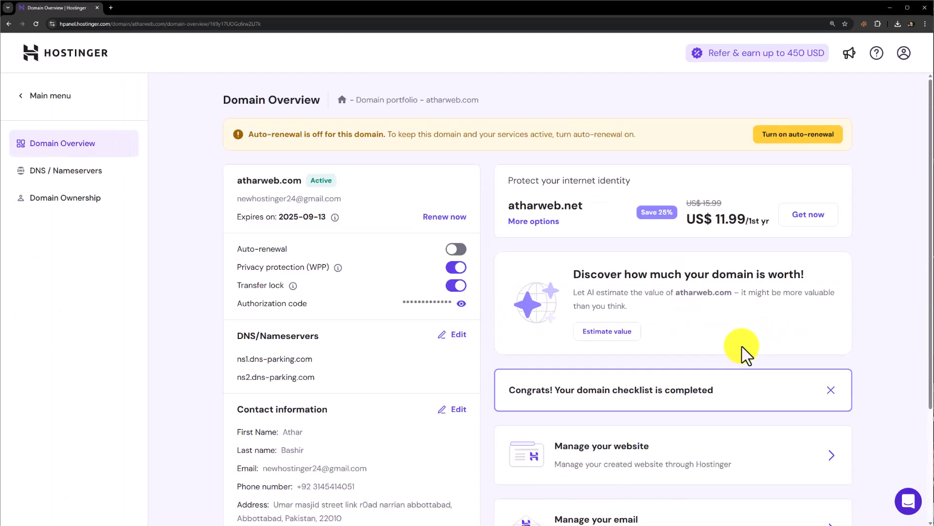
{"action": "mouse_move", "coordinate": [845, 253]}
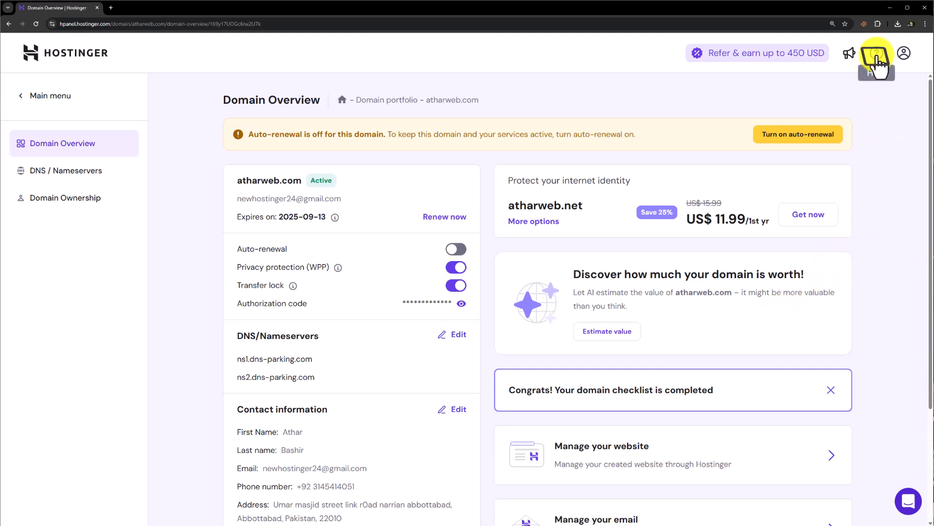
Step: In Help, select topic Domain and subscription atharweb.com for the support request
{"action": "left_click", "coordinate": [876, 53]}
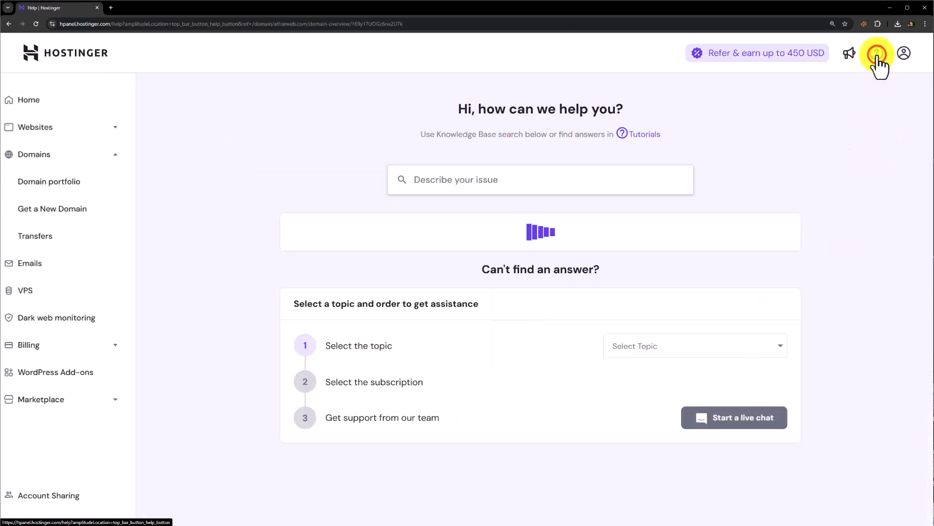
{"action": "left_click", "coordinate": [694, 346]}
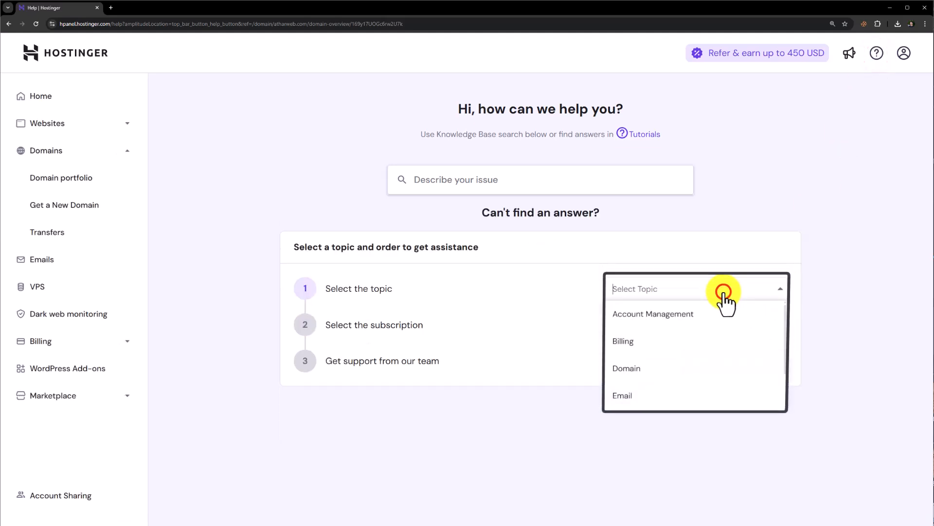
{"action": "left_click", "coordinate": [625, 368]}
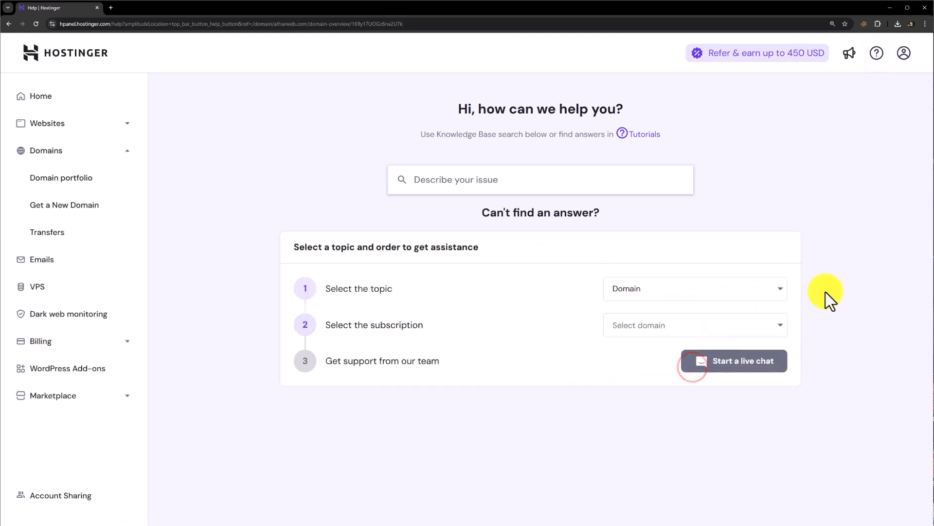
{"action": "left_click", "coordinate": [693, 325]}
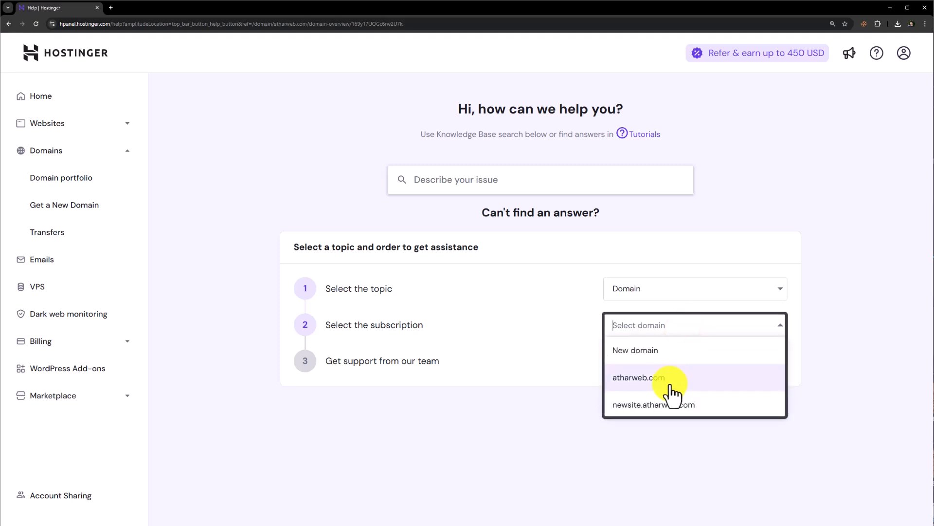
{"action": "left_click", "coordinate": [638, 377]}
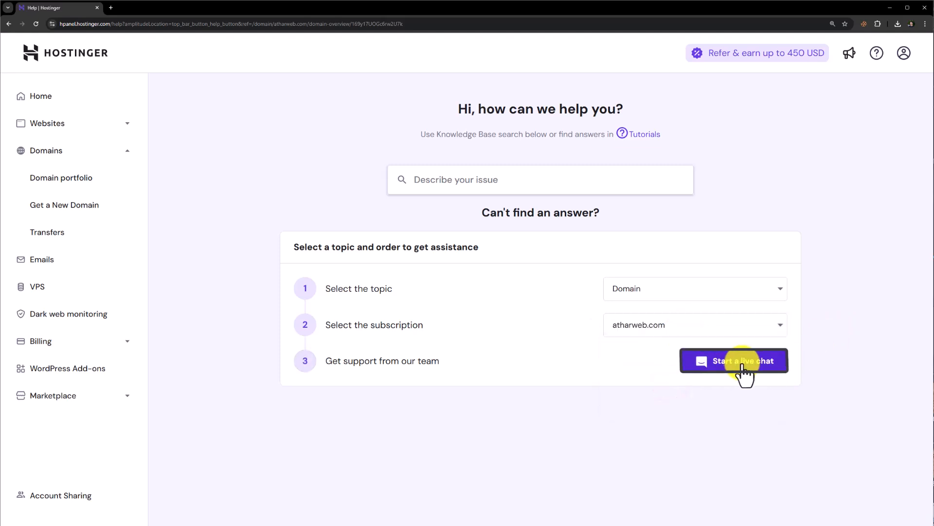
{"action": "mouse_move", "coordinate": [822, 318]}
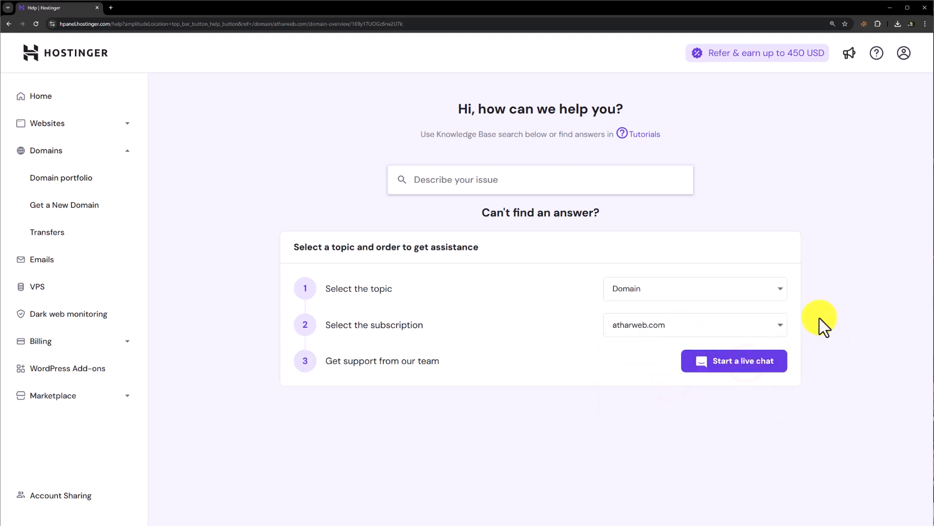